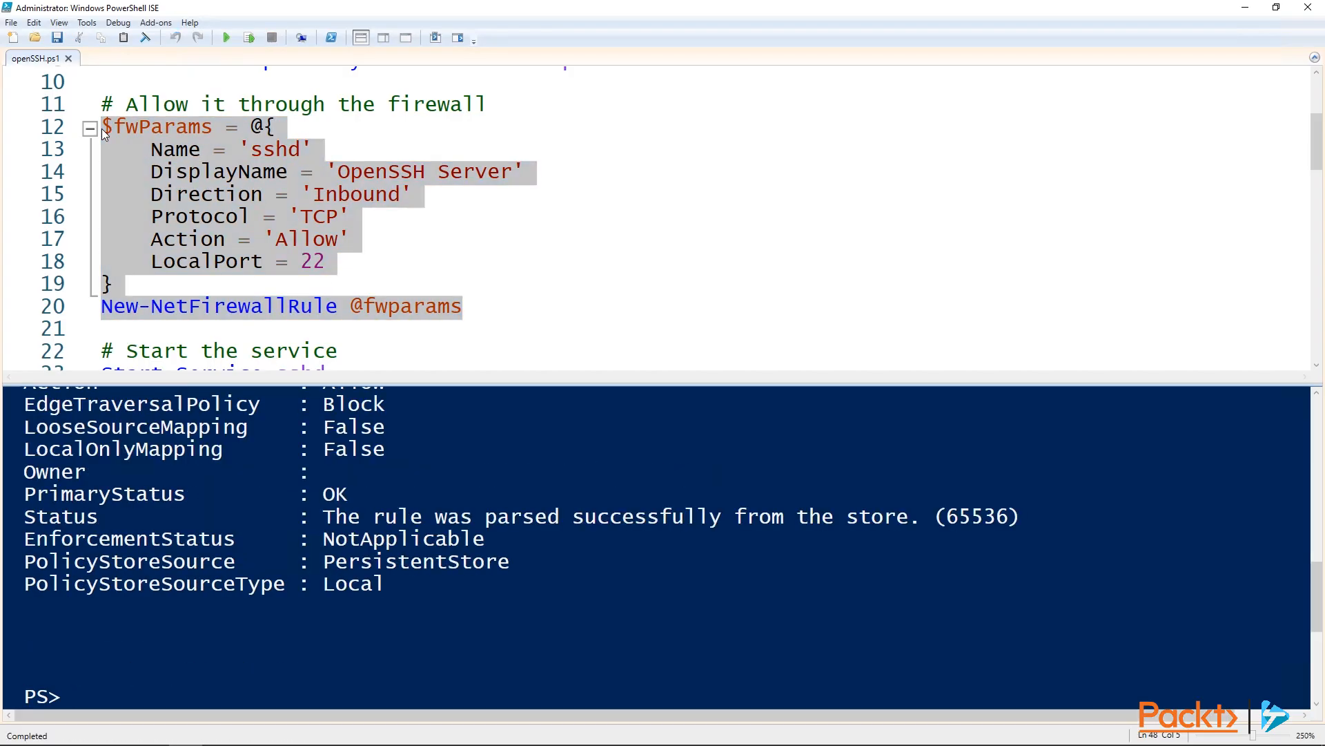
click(72, 695)
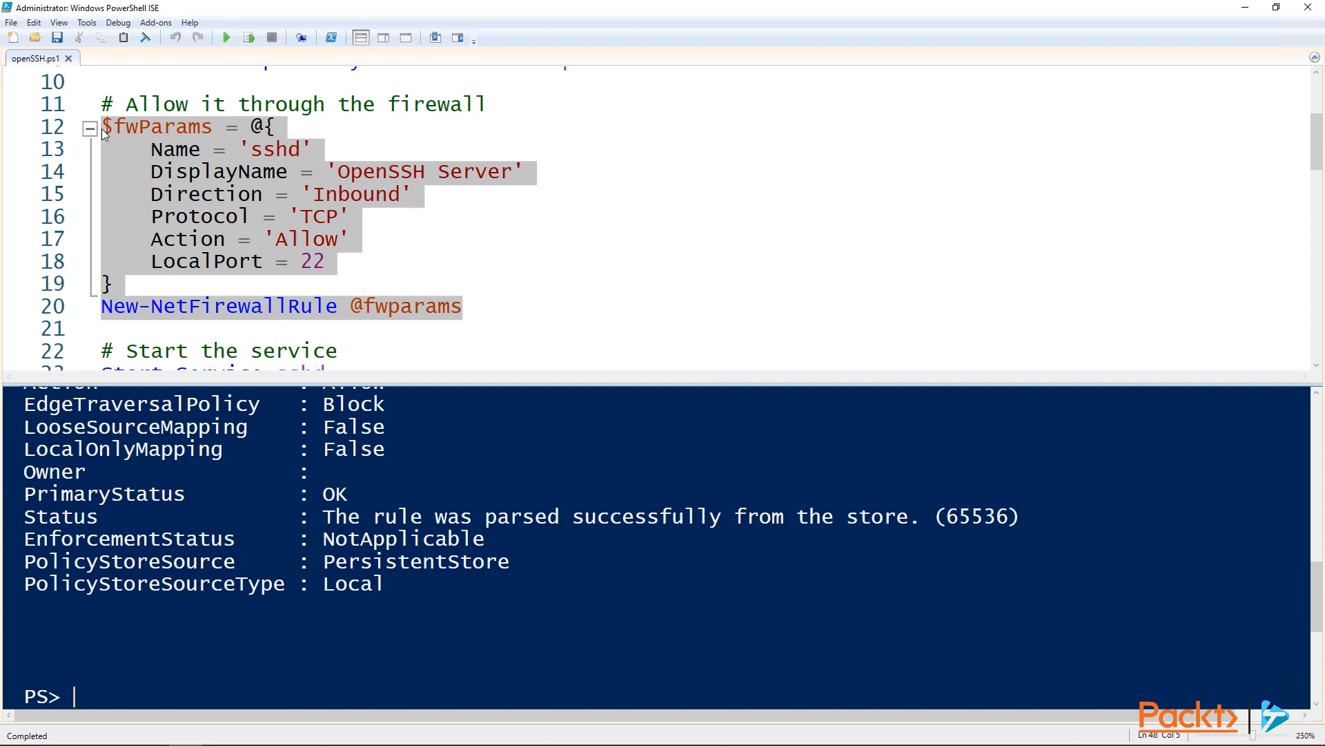